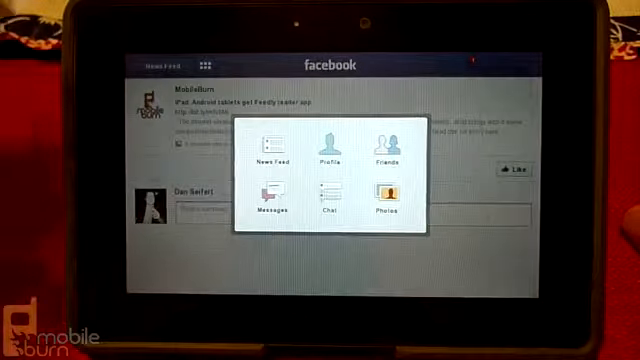
# Switch from the main sections to the Photos section, showing an album with two shared pictures.
pyautogui.click(204, 62)
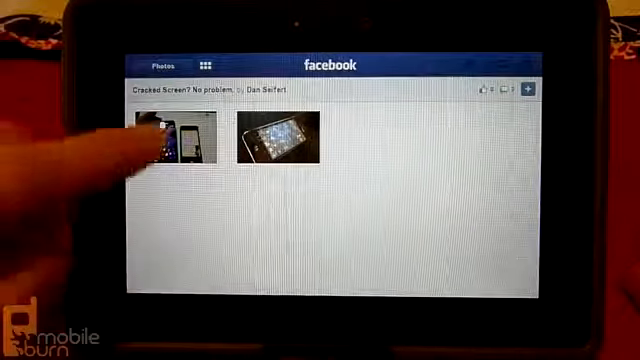
# View the cracked-screen phone photo full-screen, ready for tagging faces.
pyautogui.click(170, 140)
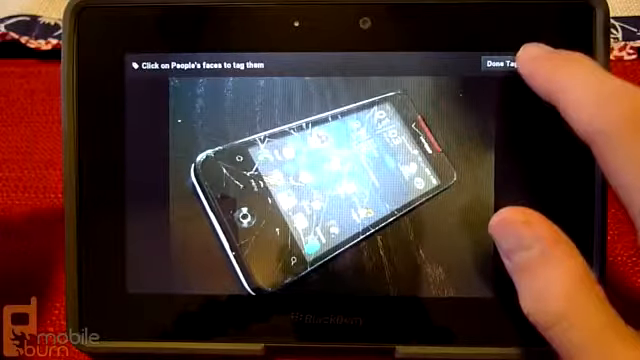
# Complete tagging with Done Tagging, landing on the settings menu.
pyautogui.click(512, 64)
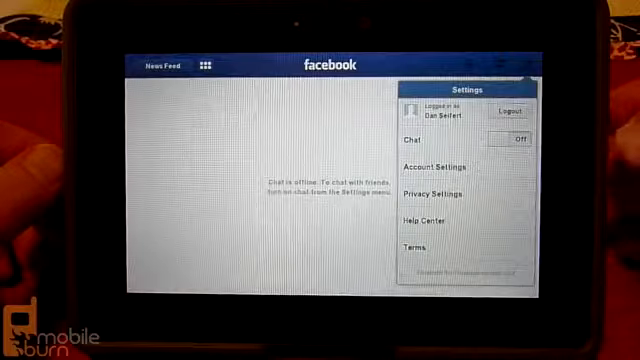
pyautogui.click(514, 138)
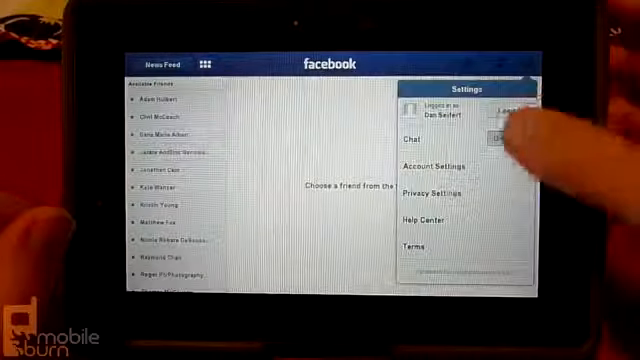
pyautogui.click(504, 136)
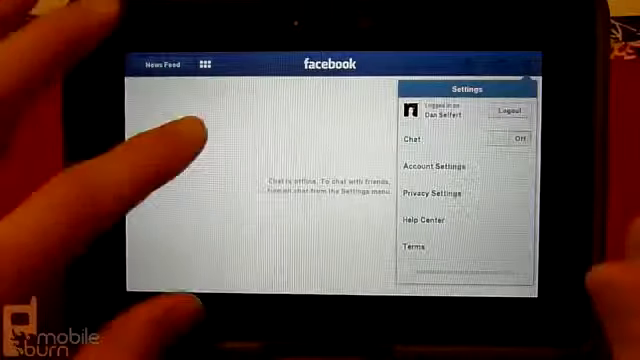
pyautogui.click(168, 62)
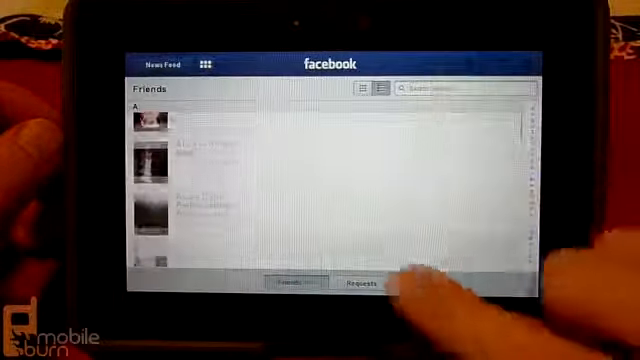
# Show the Friend Requests page, which reports no pending requests.
pyautogui.click(356, 284)
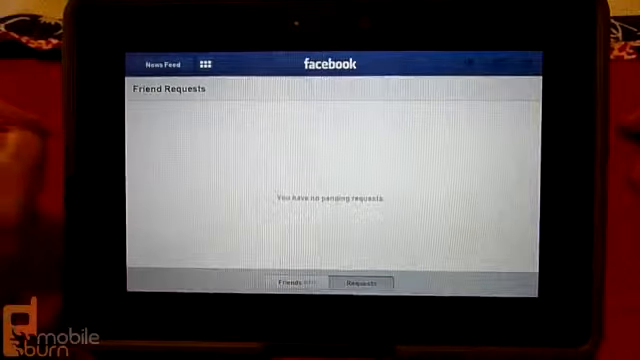